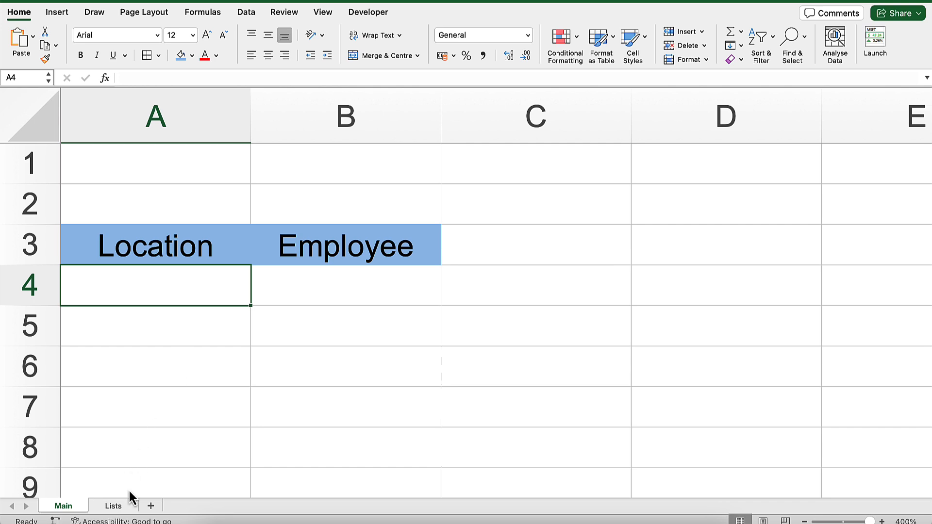
- Switch to the Lists sheet showing locations with London, Birmingham and Bristol employees
click(112, 505)
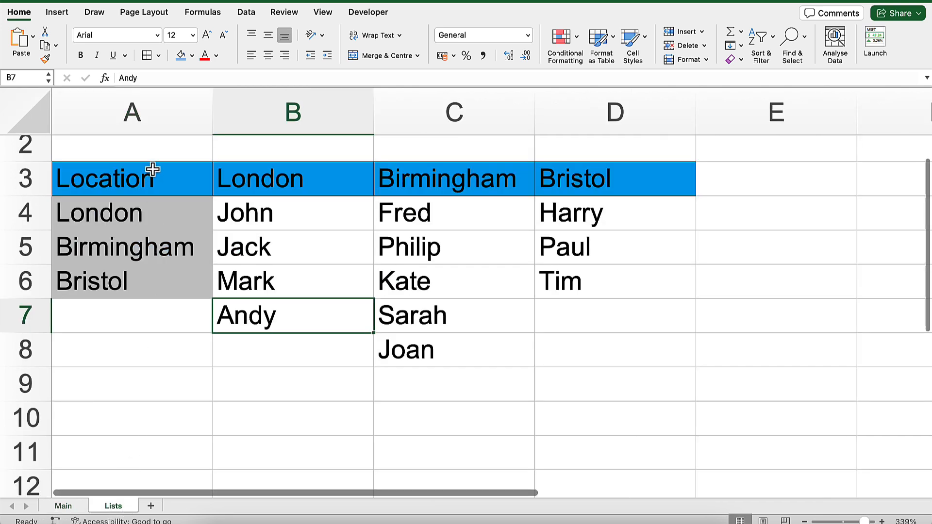
mouse_move(441, 190)
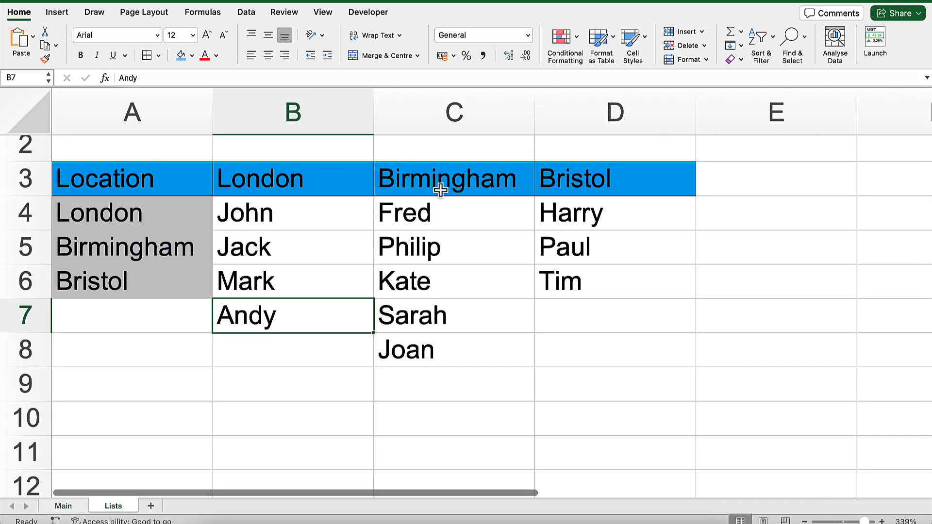
mouse_move(334, 205)
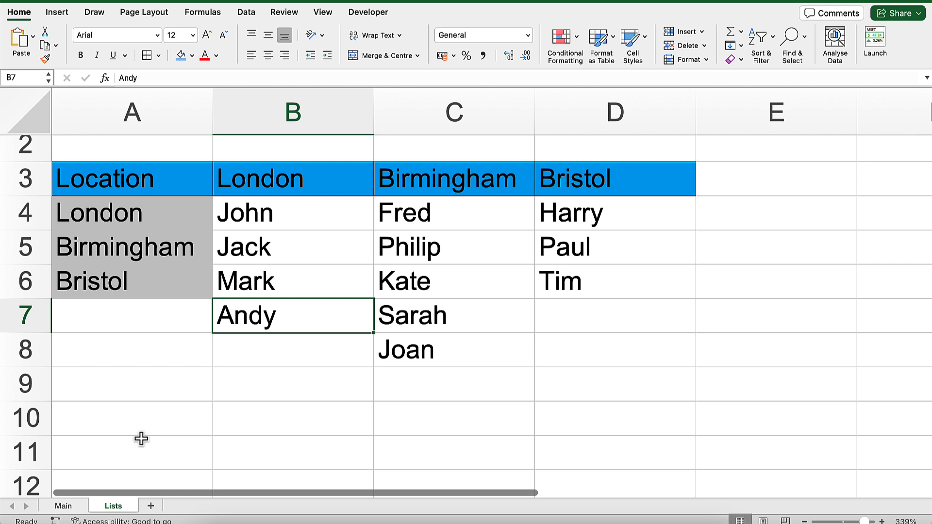
mouse_move(124, 246)
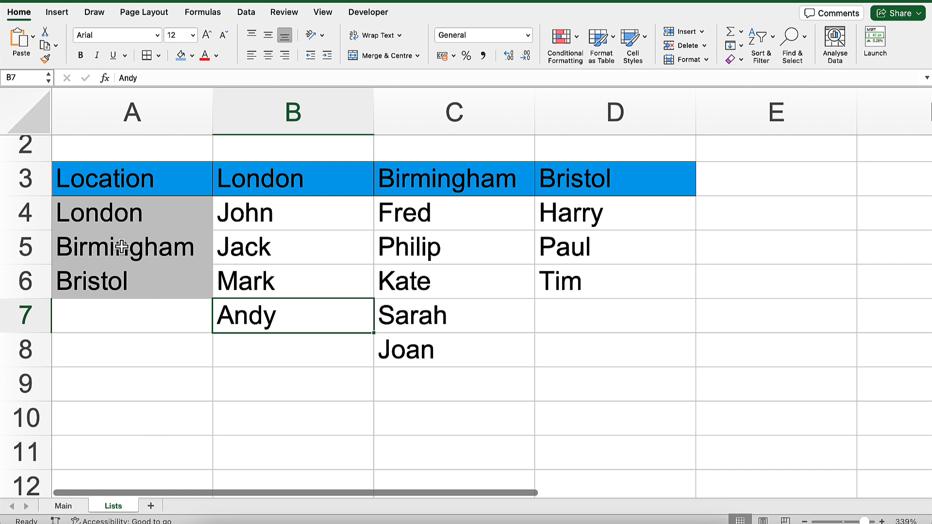
mouse_move(249, 294)
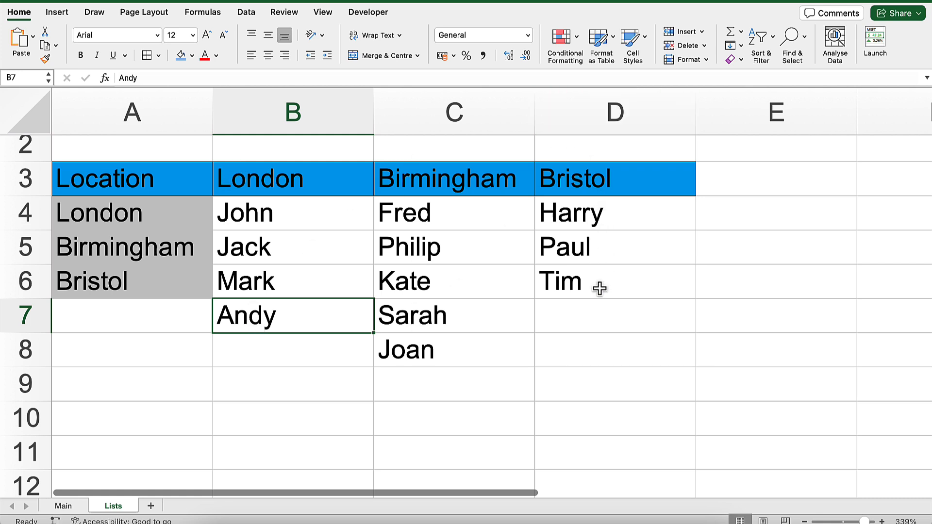
mouse_move(269, 387)
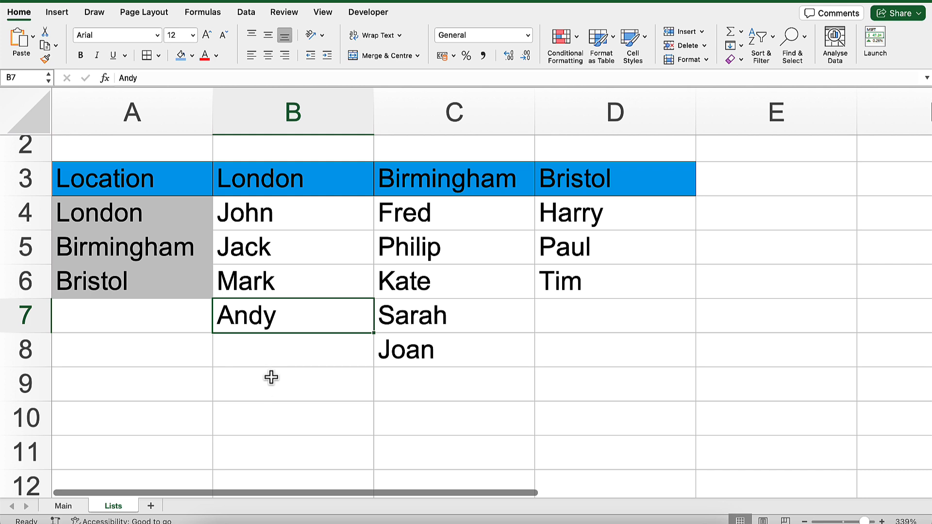
- Name the London, Birmingham and Bristol employee columns from their top-row headers only
click(453, 178)
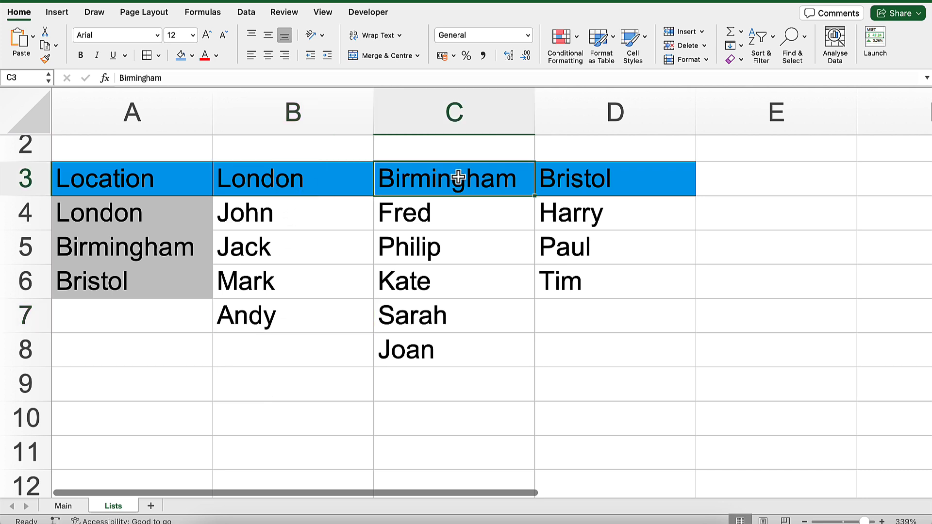
click(615, 179)
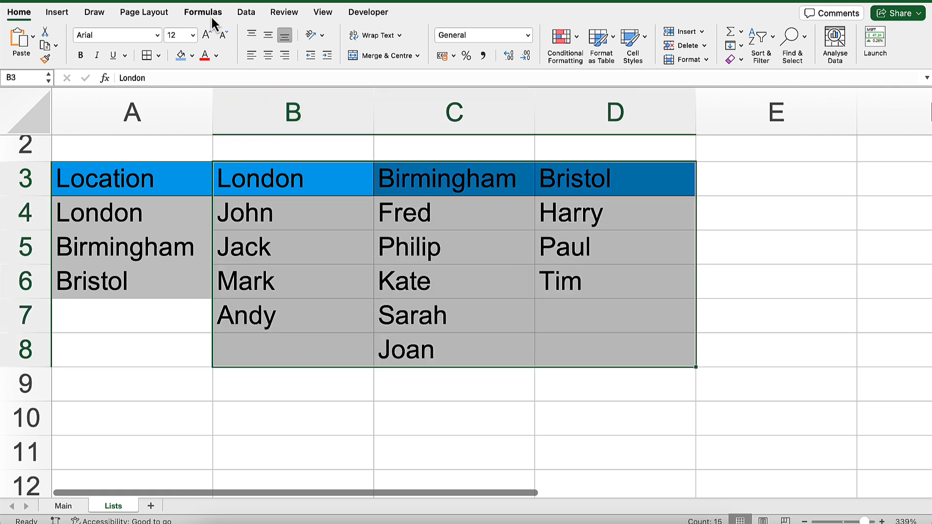
click(202, 12)
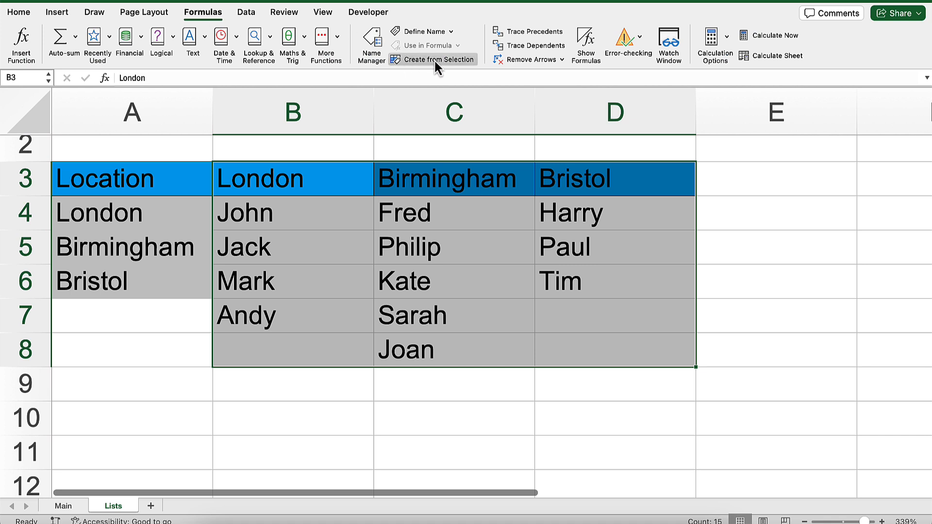
click(433, 59)
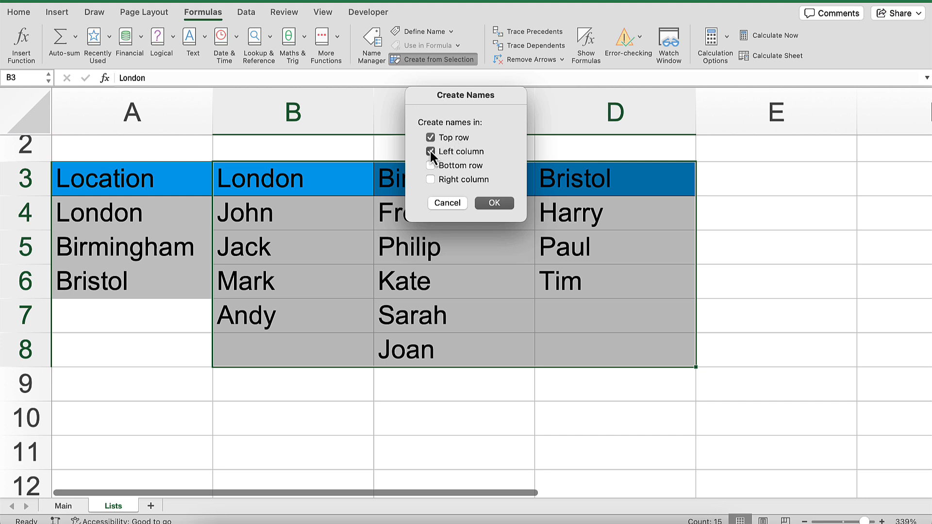
click(431, 152)
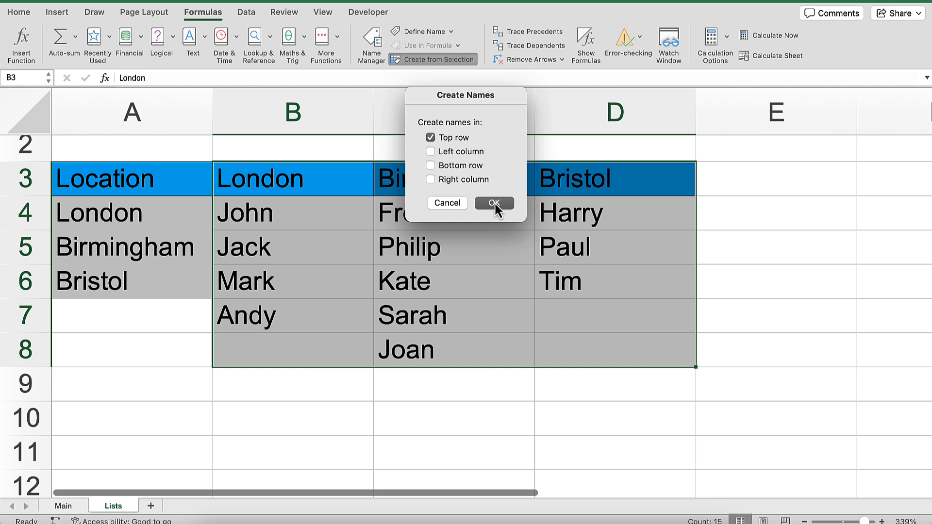
click(494, 203)
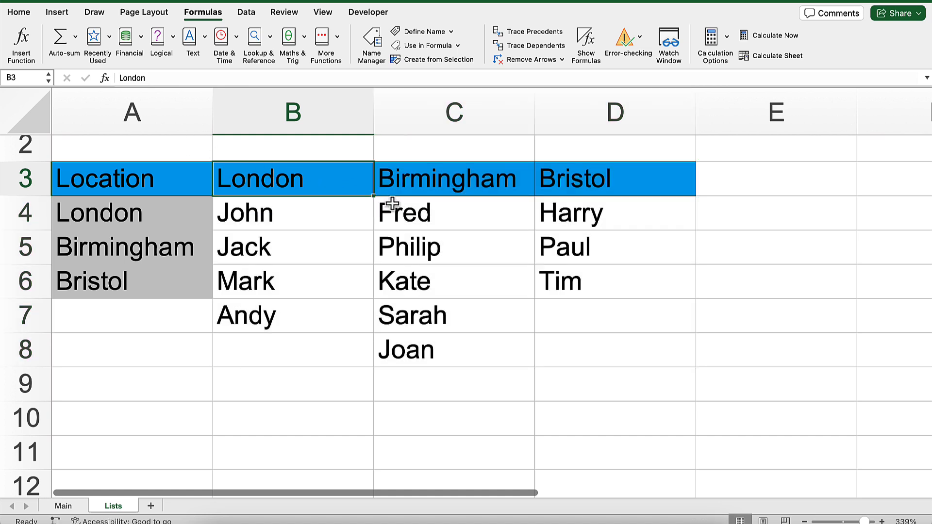
click(454, 179)
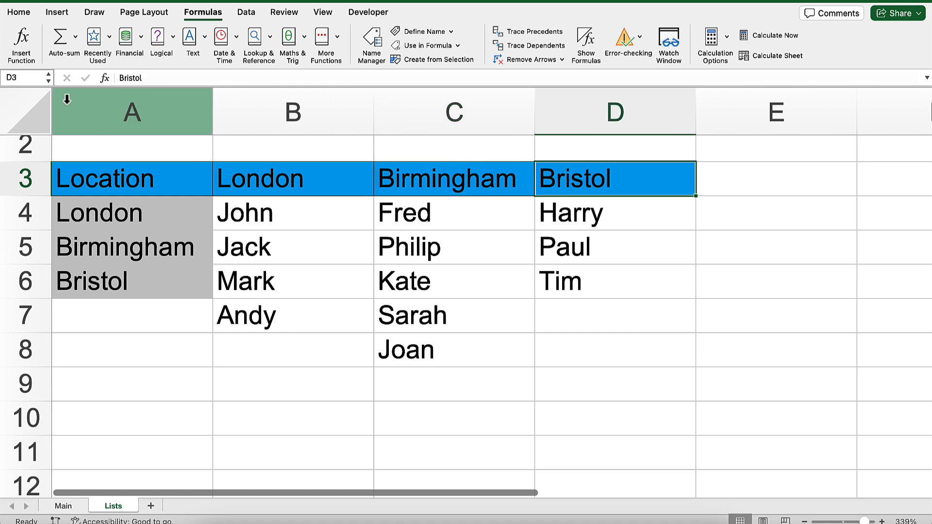
- Check the Bristol range name, return to the Main sheet and start validation for A4
click(46, 78)
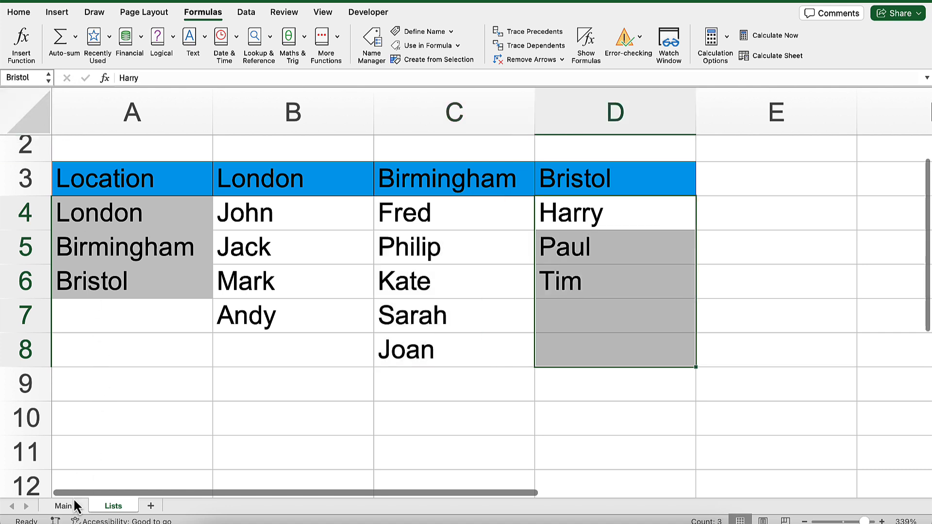
click(62, 505)
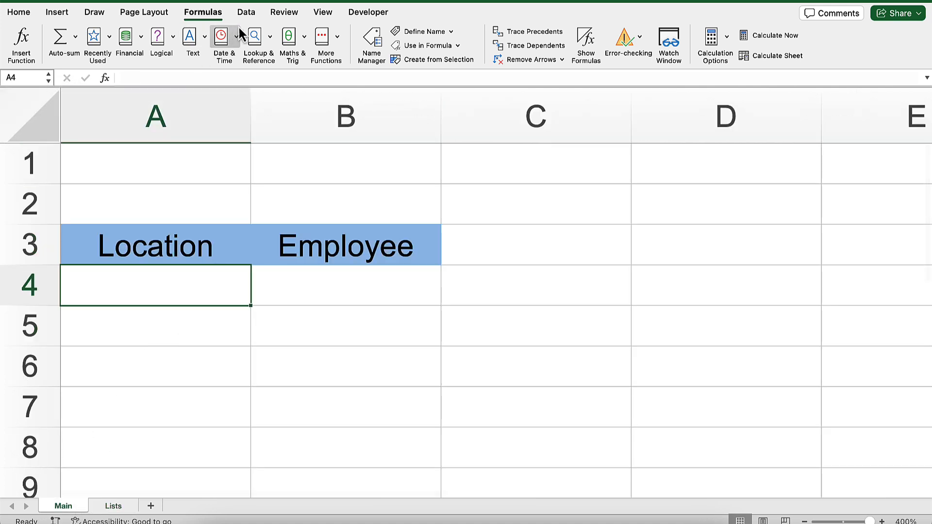
click(246, 11)
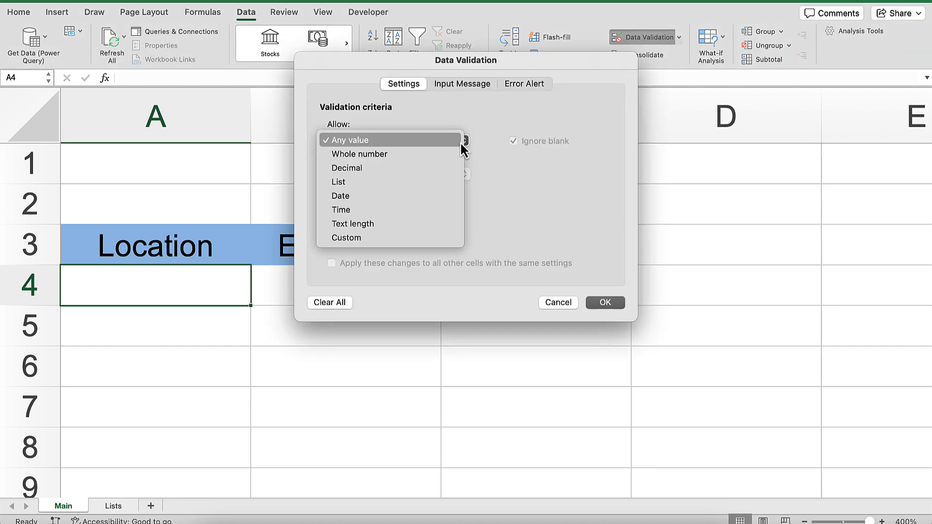
- Make A4 a List from =Lists!$A$4:$A$6 and choose Birmingham
click(338, 182)
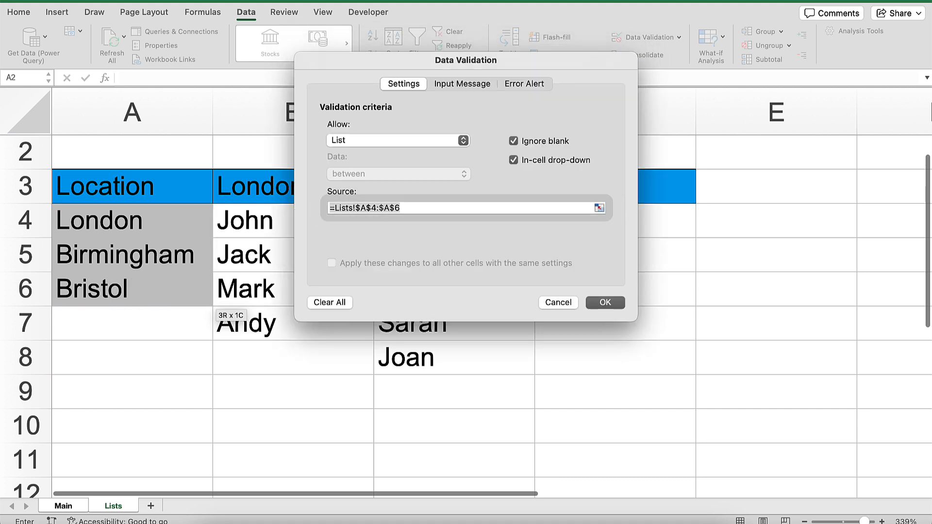
click(605, 302)
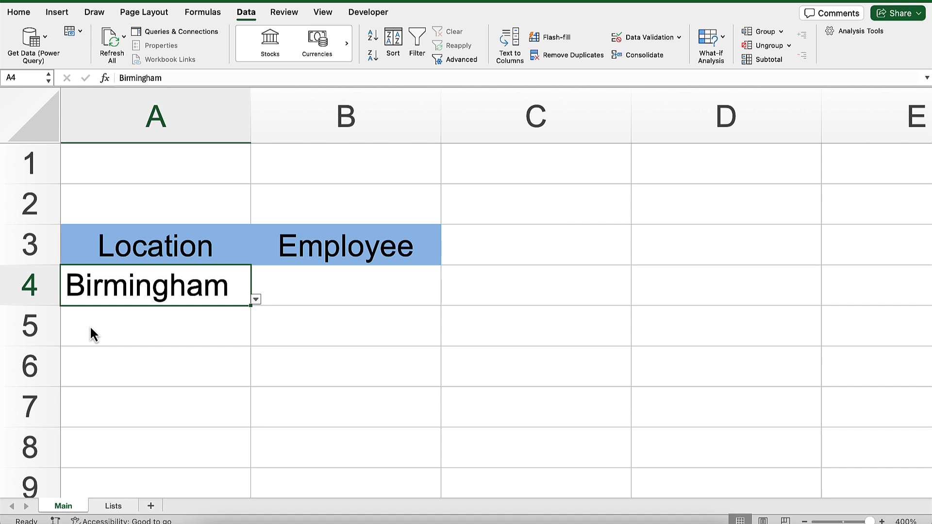
click(344, 284)
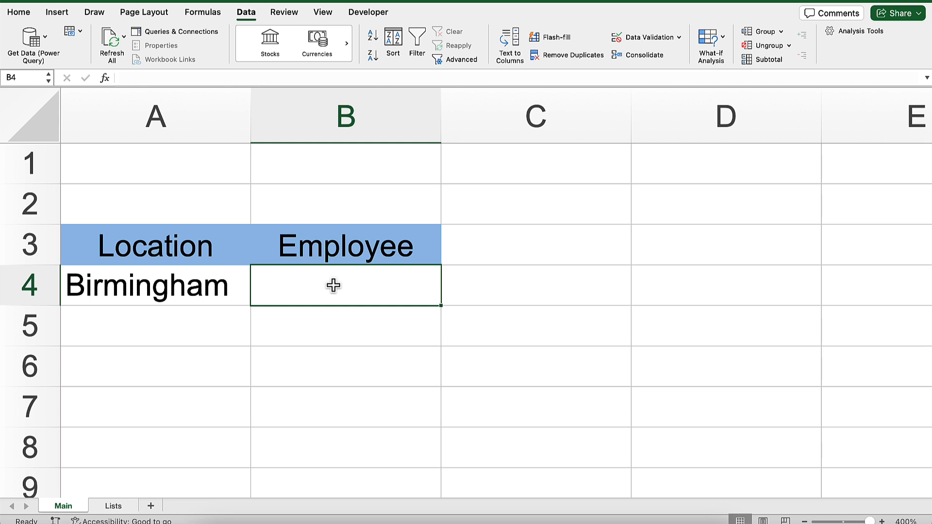
click(155, 284)
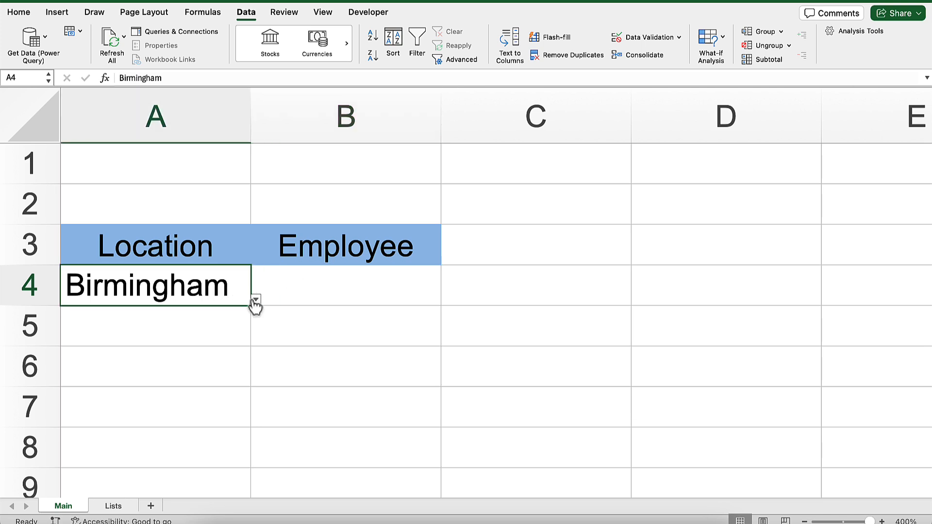
click(112, 505)
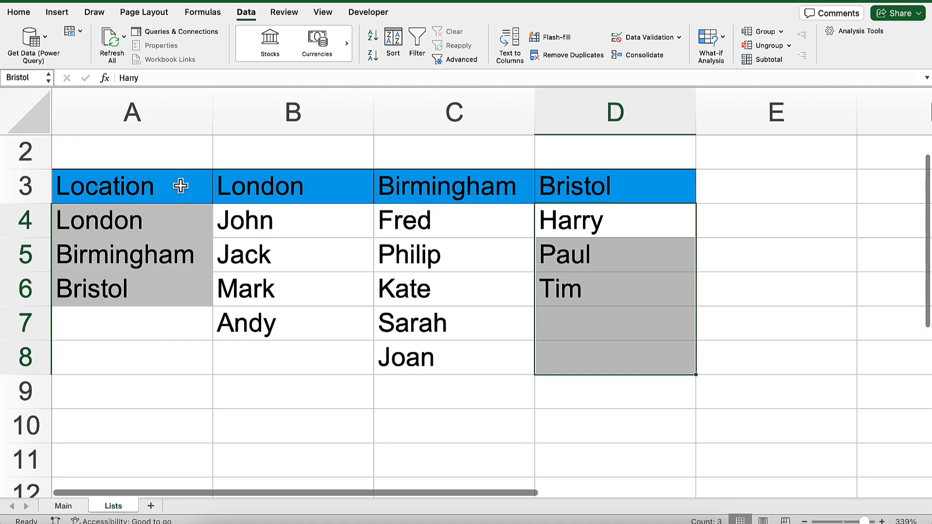
mouse_move(496, 271)
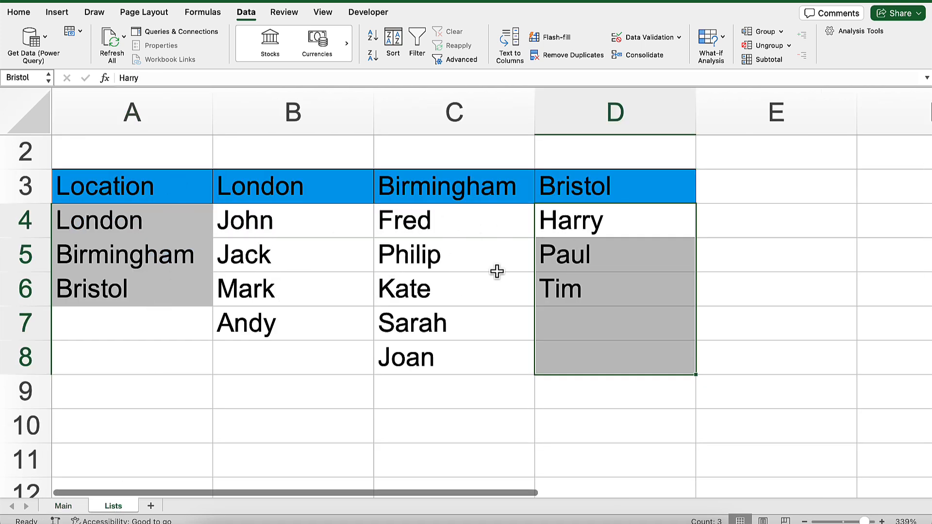
click(63, 506)
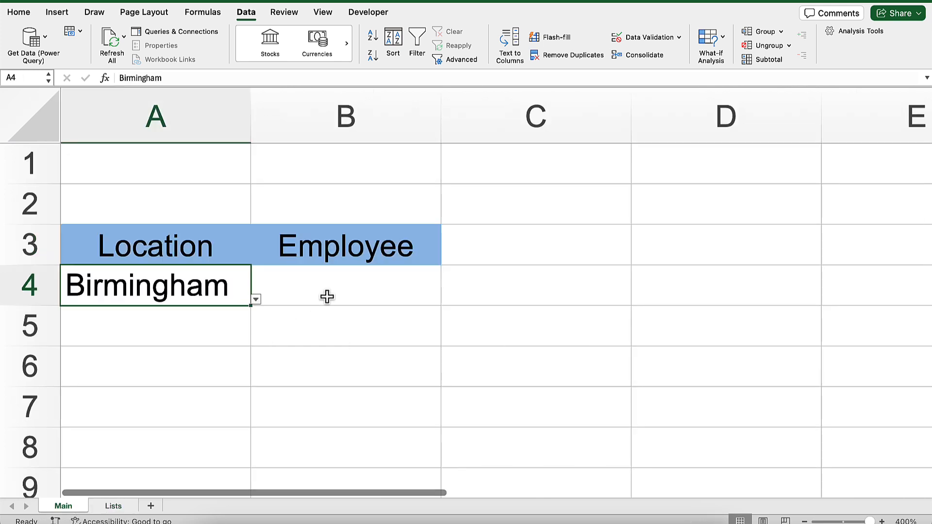
click(345, 285)
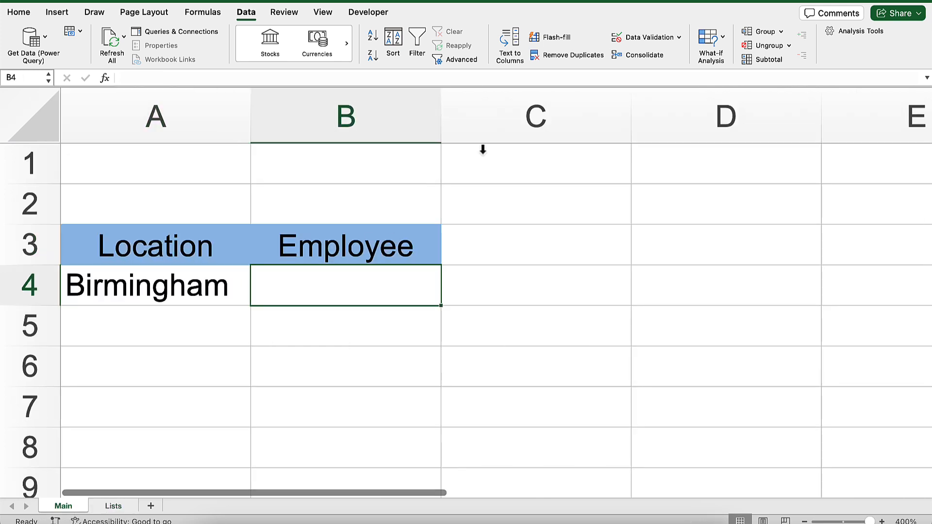
- Validate B4 as a List sourced =INDIRECT($A$4), showing Fred, Philip, Kate, Sarah and Joan
click(643, 37)
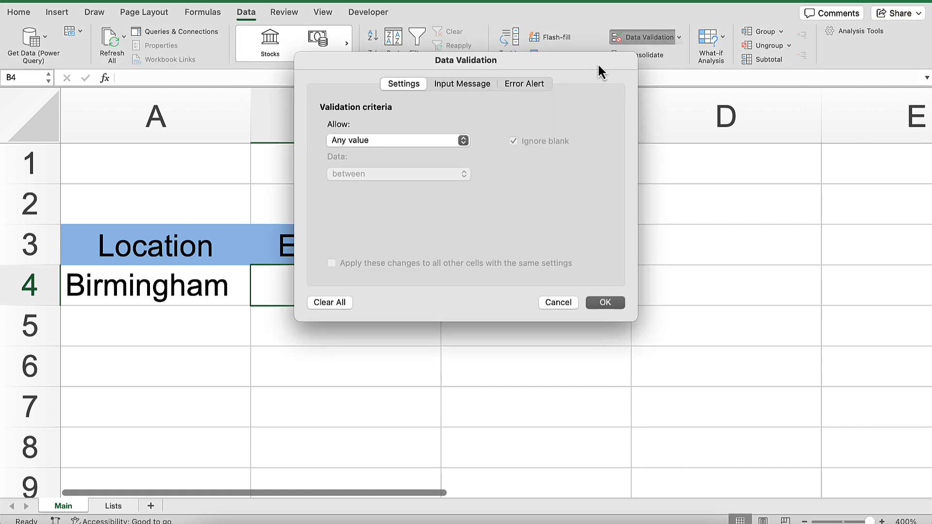
click(397, 140)
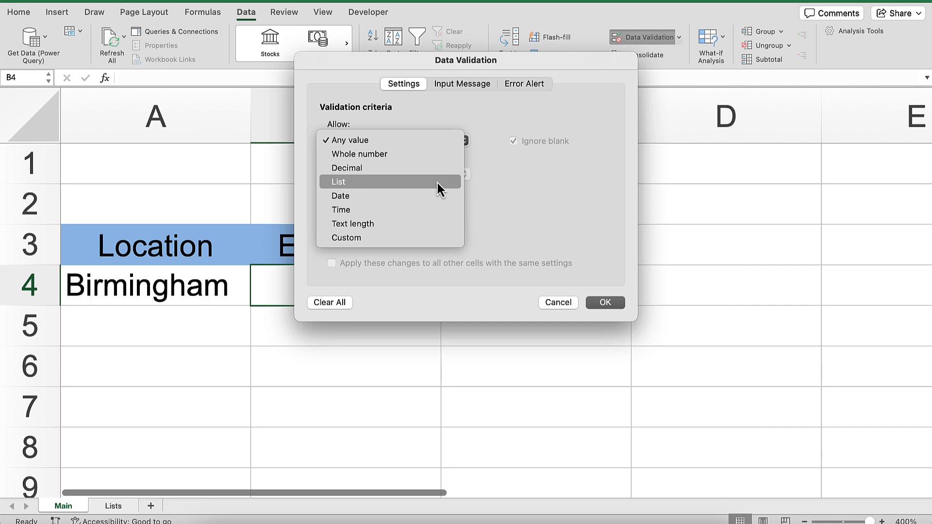
click(338, 181)
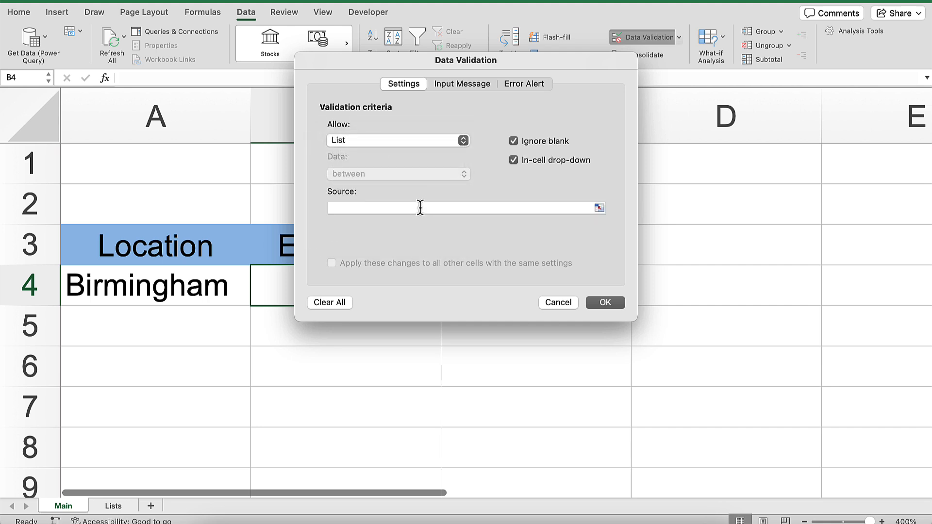
text(=in)
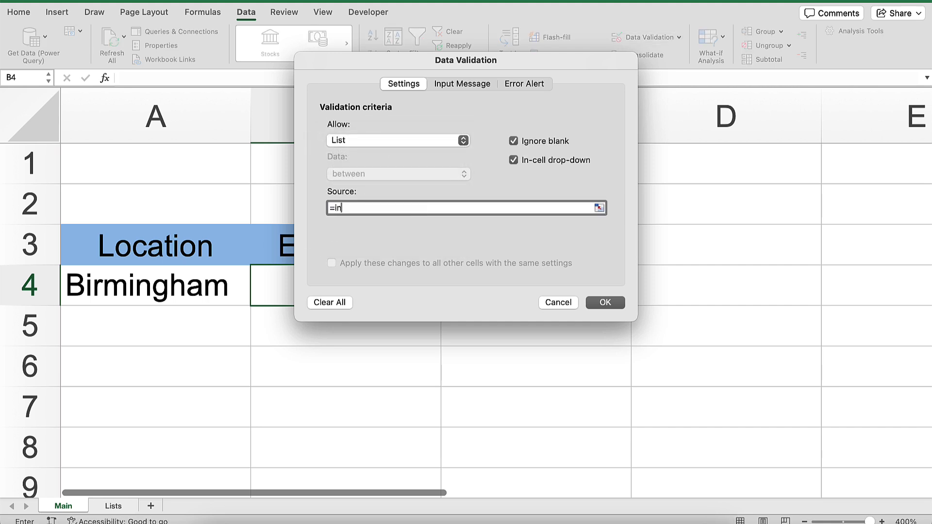
text(direct)
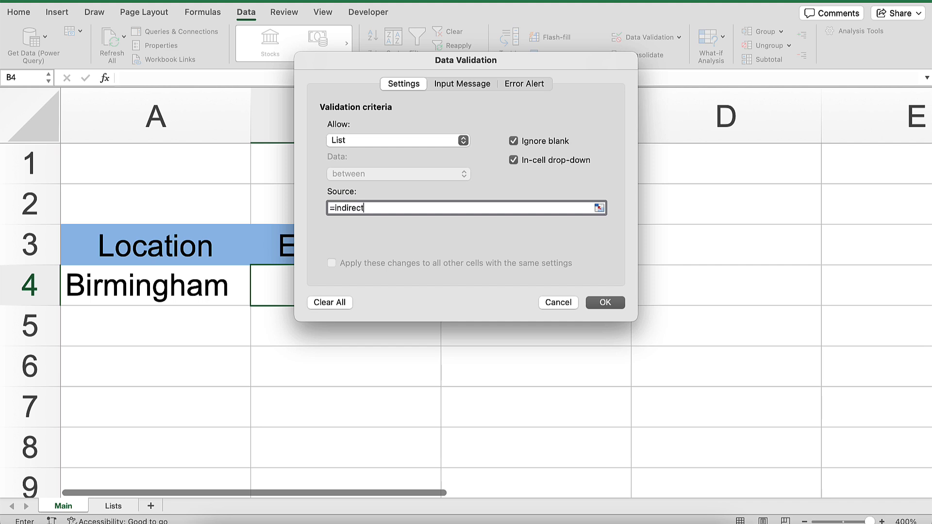
text(()
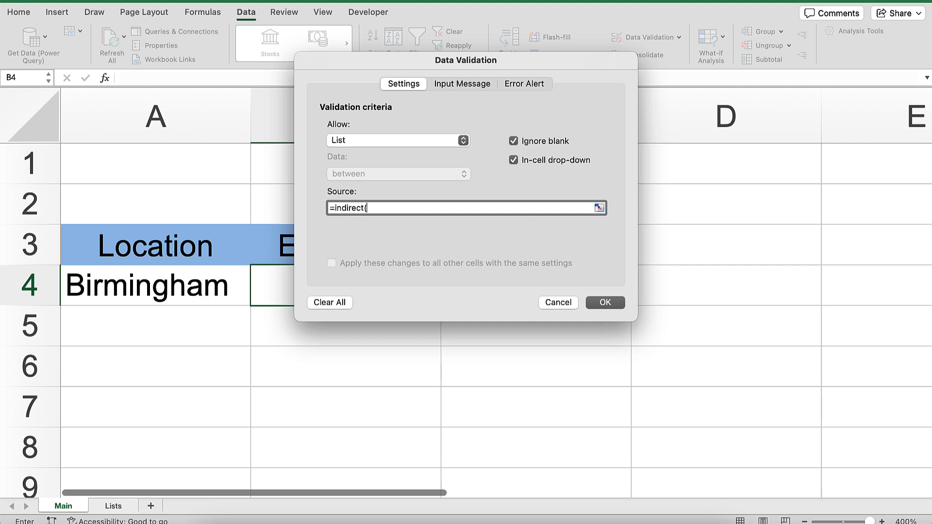
click(154, 285)
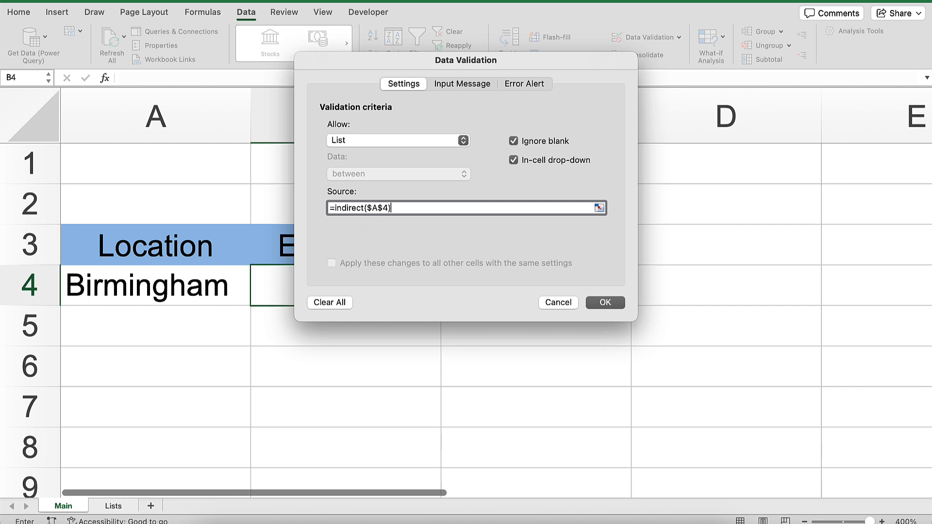
click(605, 302)
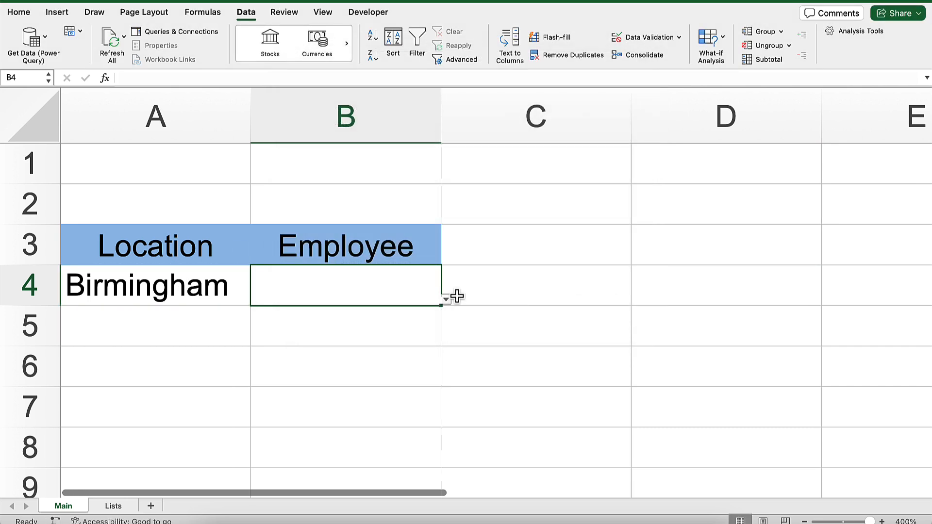
click(445, 299)
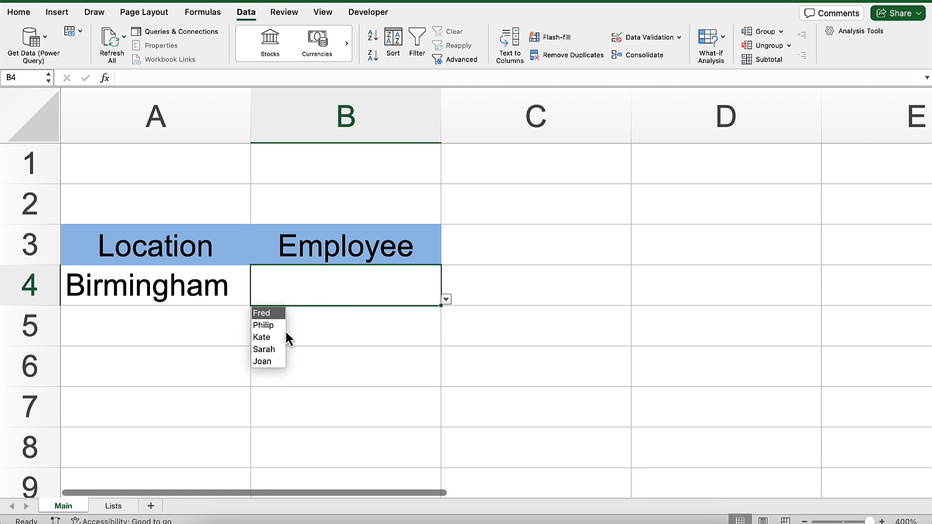